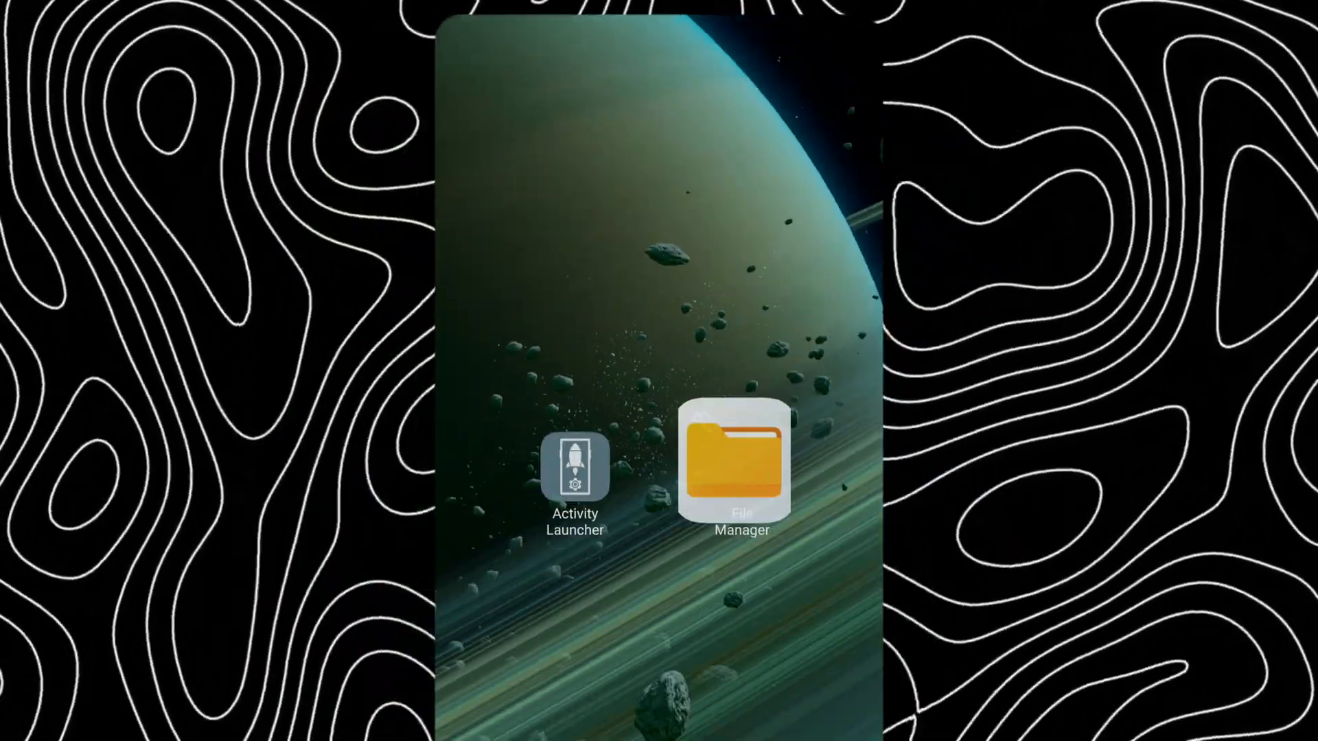
# - Launch Activity Launcher and search 'usagestatsmainactivity' to reveal the hidden Settings activity
pyautogui.click(574, 466)
pyautogui.write('usag')
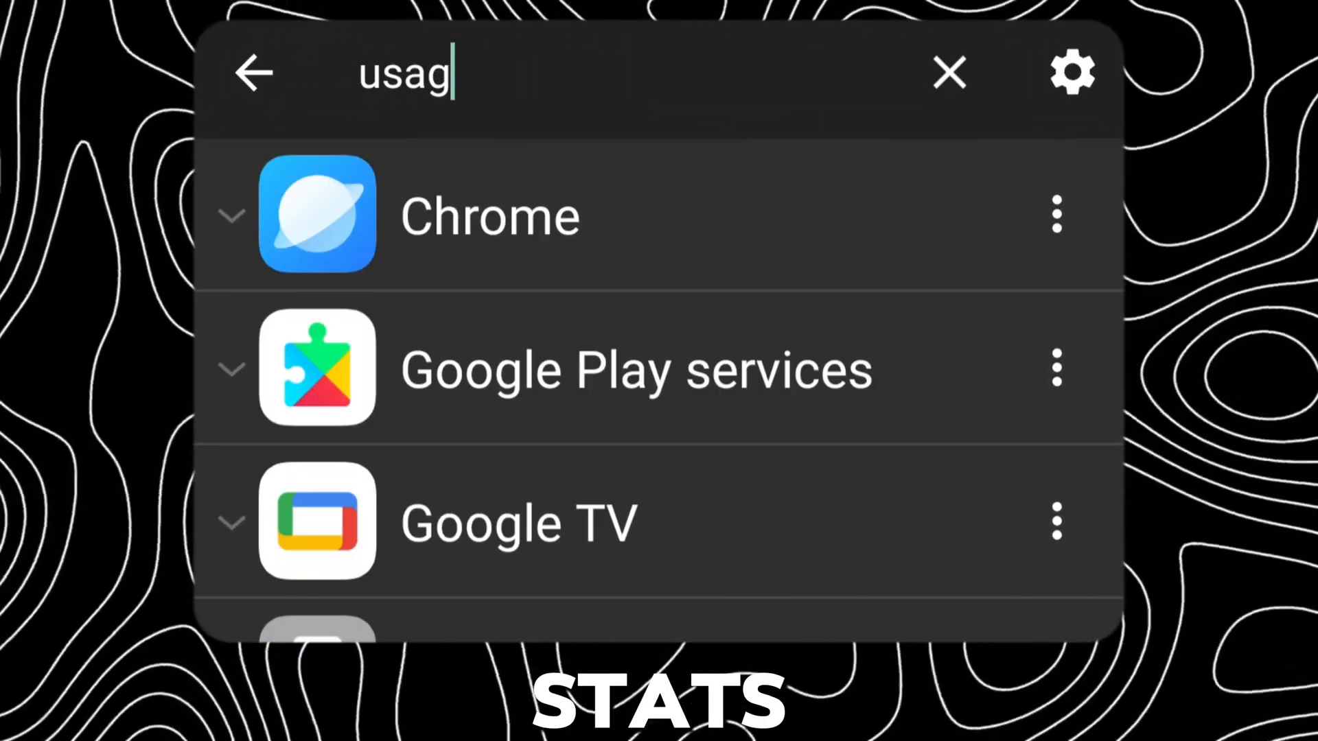
pyautogui.write('estatsmaina')
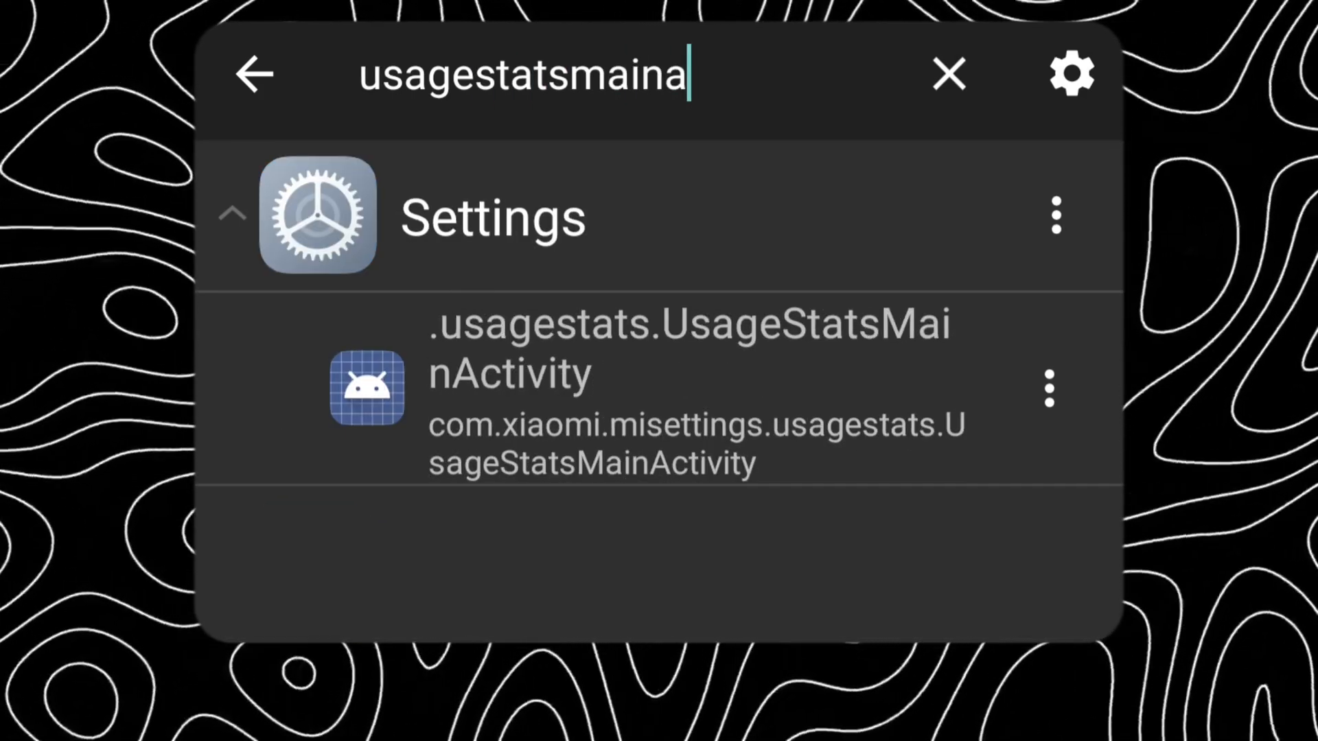
pyautogui.write('ctivity')
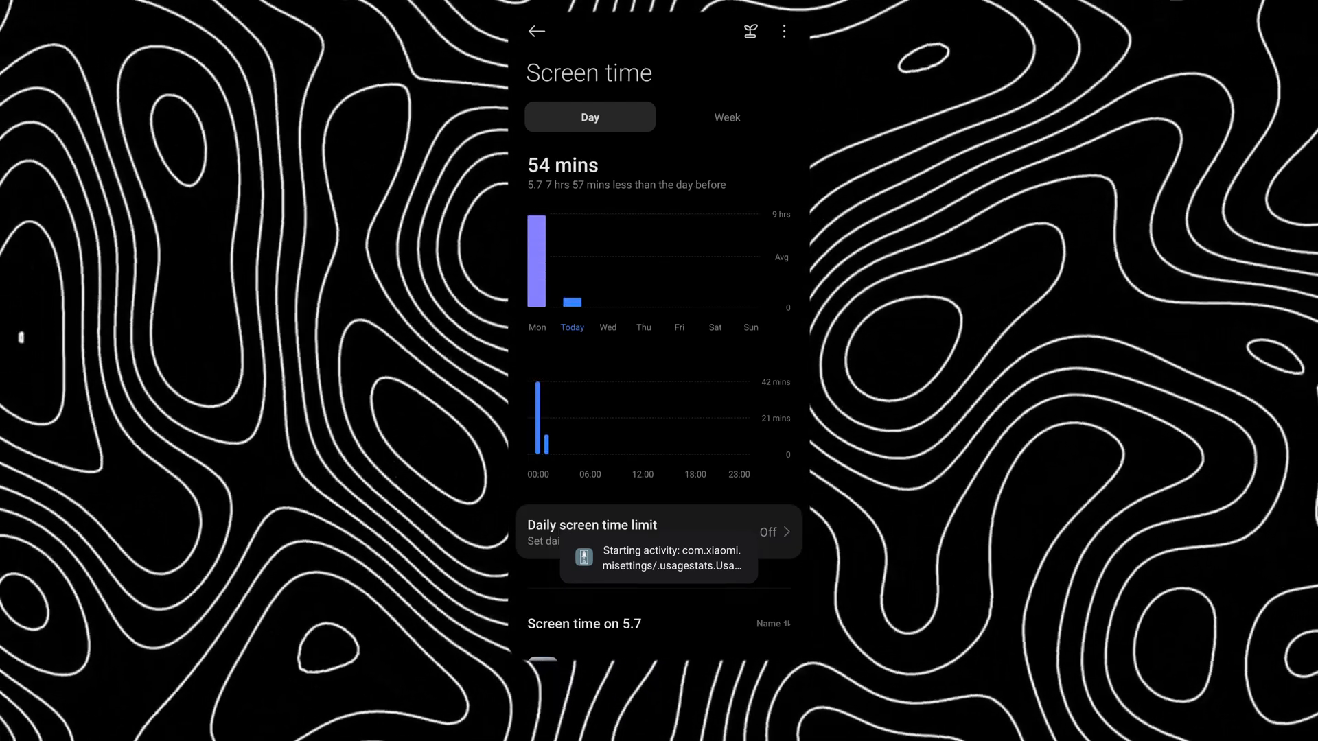
# - Toggle the workdays daily screen time limit on and back off, leaving it Off
pyautogui.scroll(3)
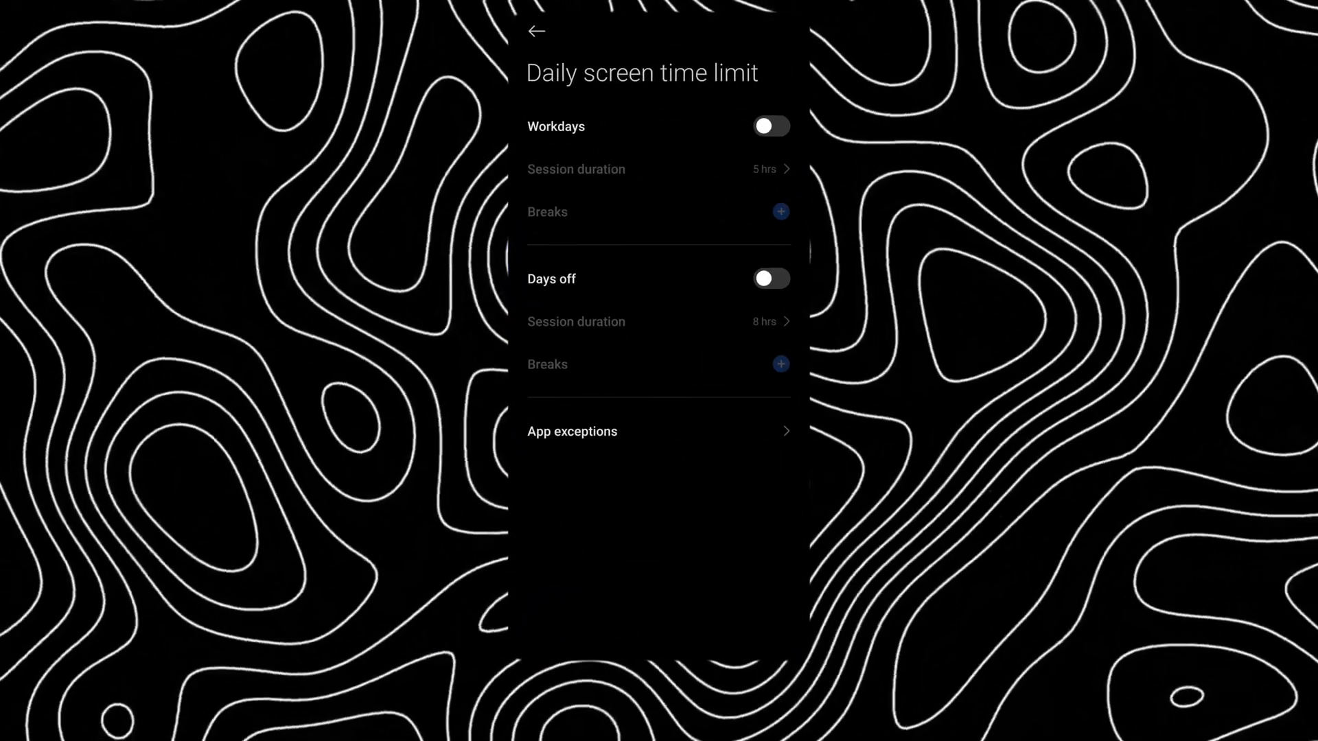
pyautogui.click(770, 126)
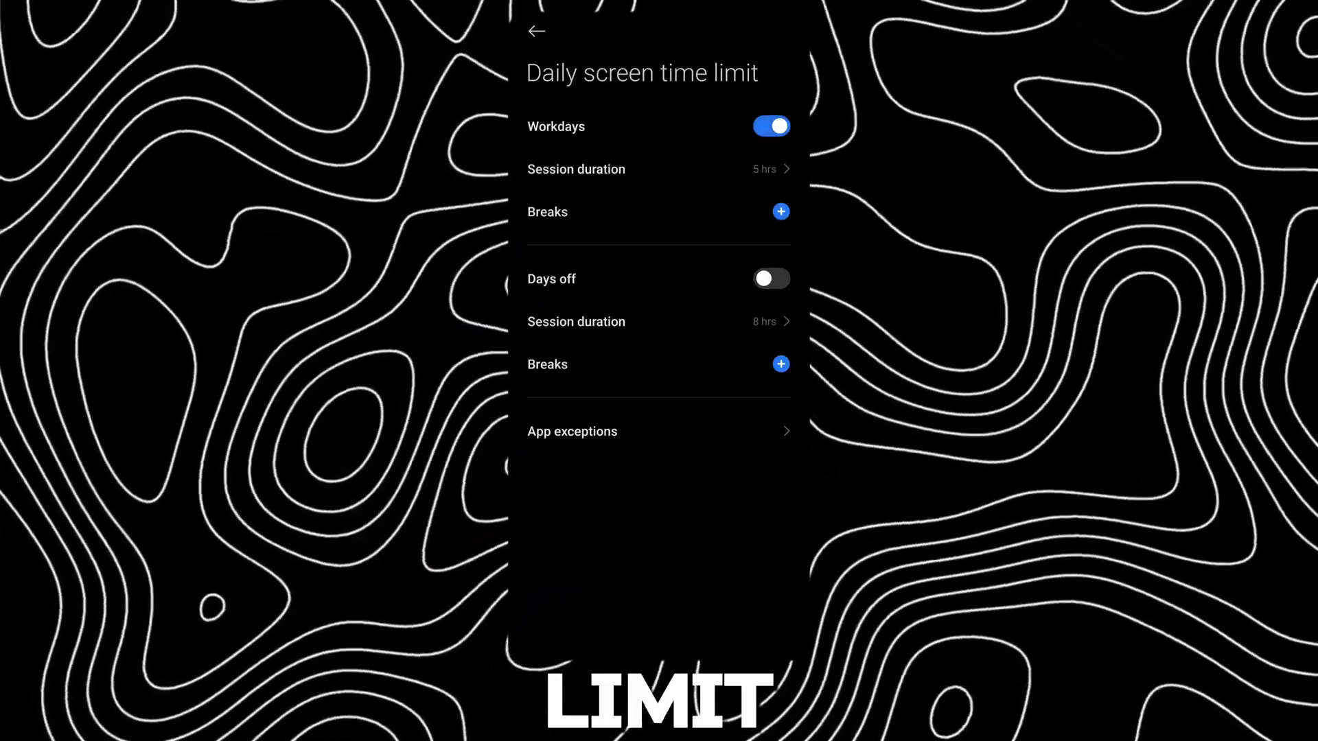
pyautogui.click(768, 126)
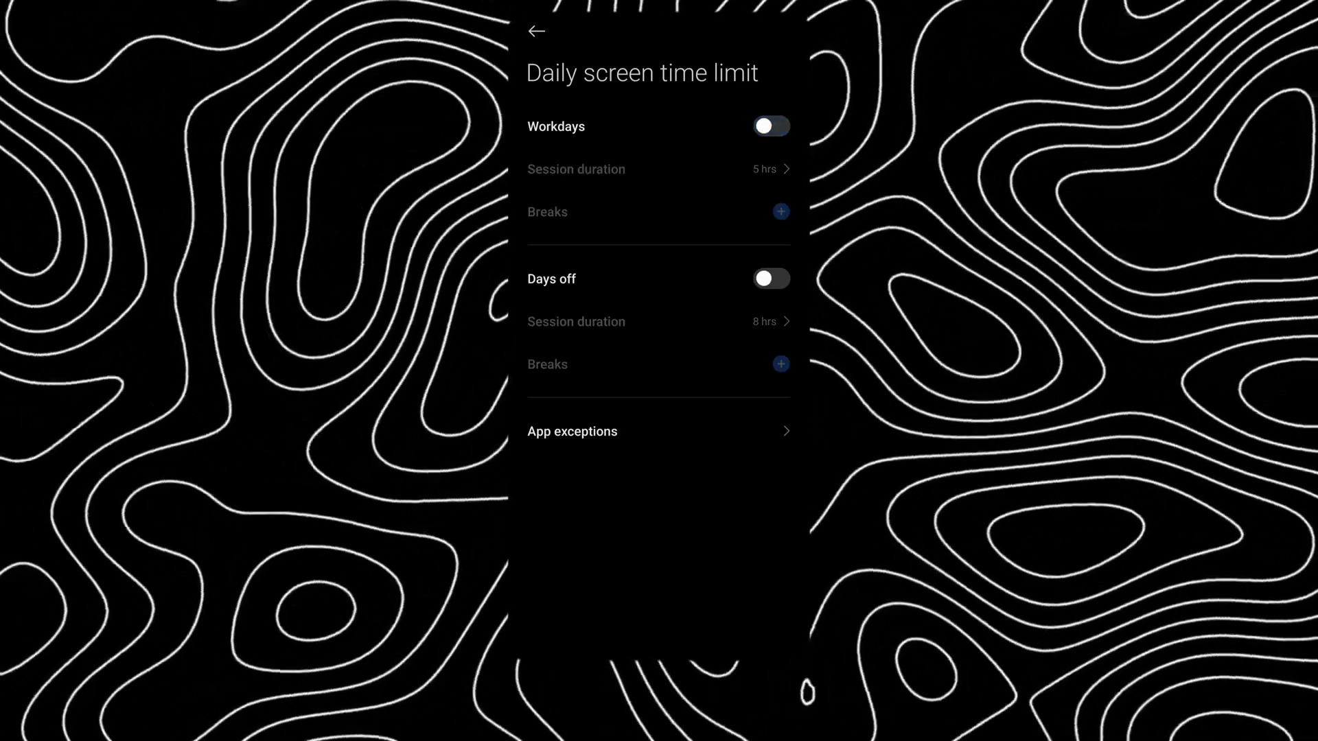
pyautogui.click(537, 31)
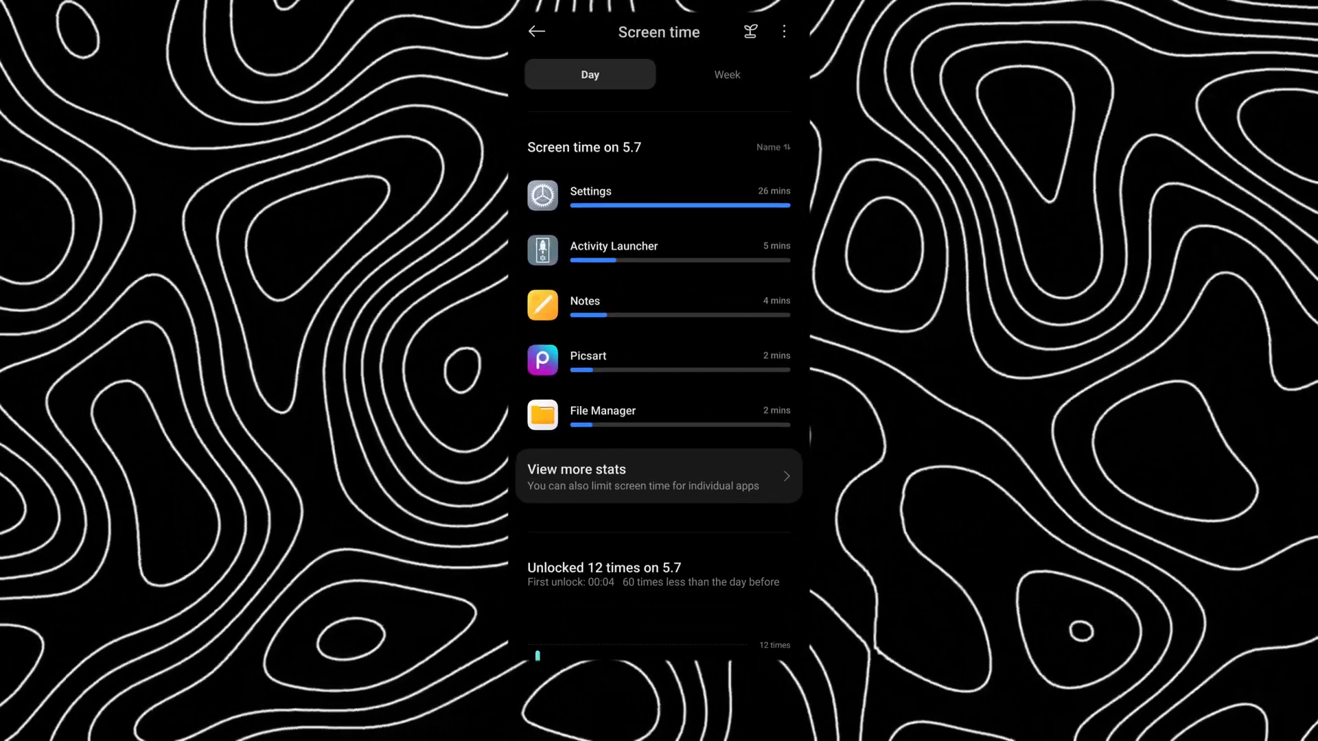
# - Enable a 2-hour daily limit for Notes and turn on 60/20-minute session breaks
pyautogui.click(658, 304)
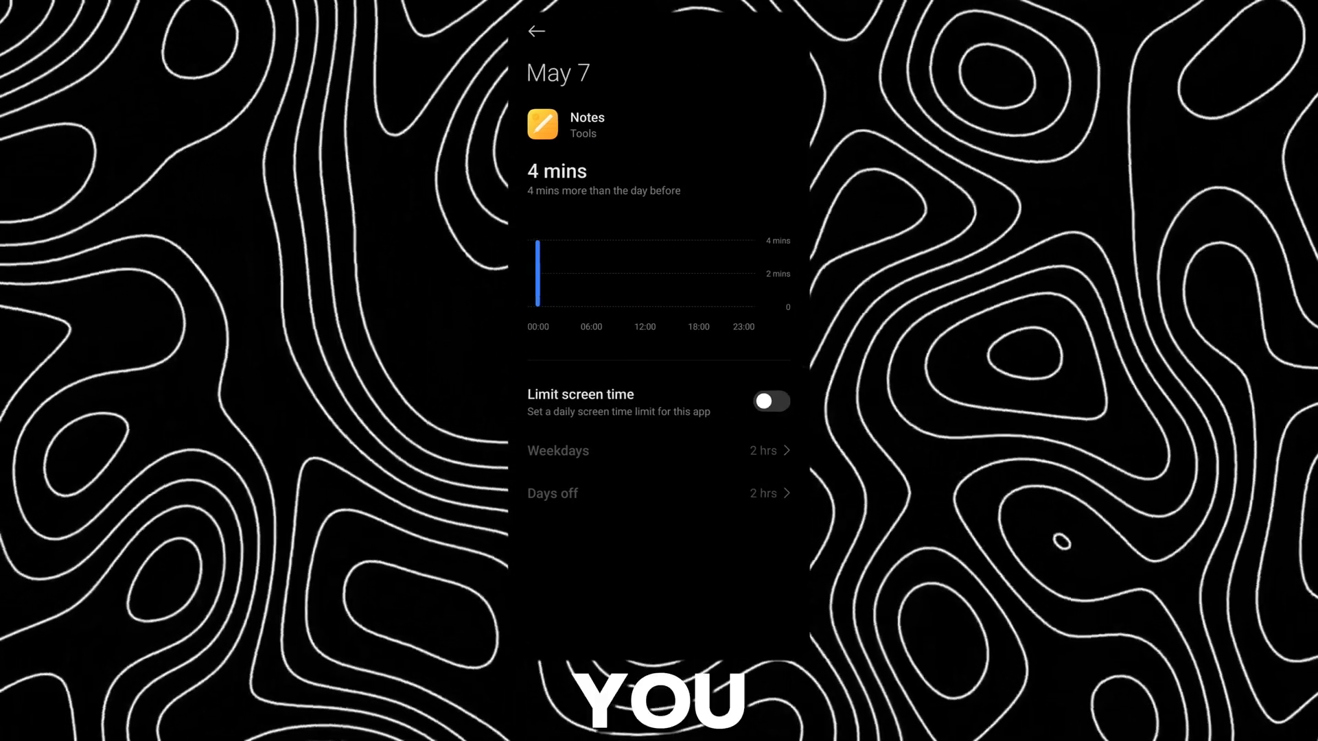
pyautogui.click(770, 401)
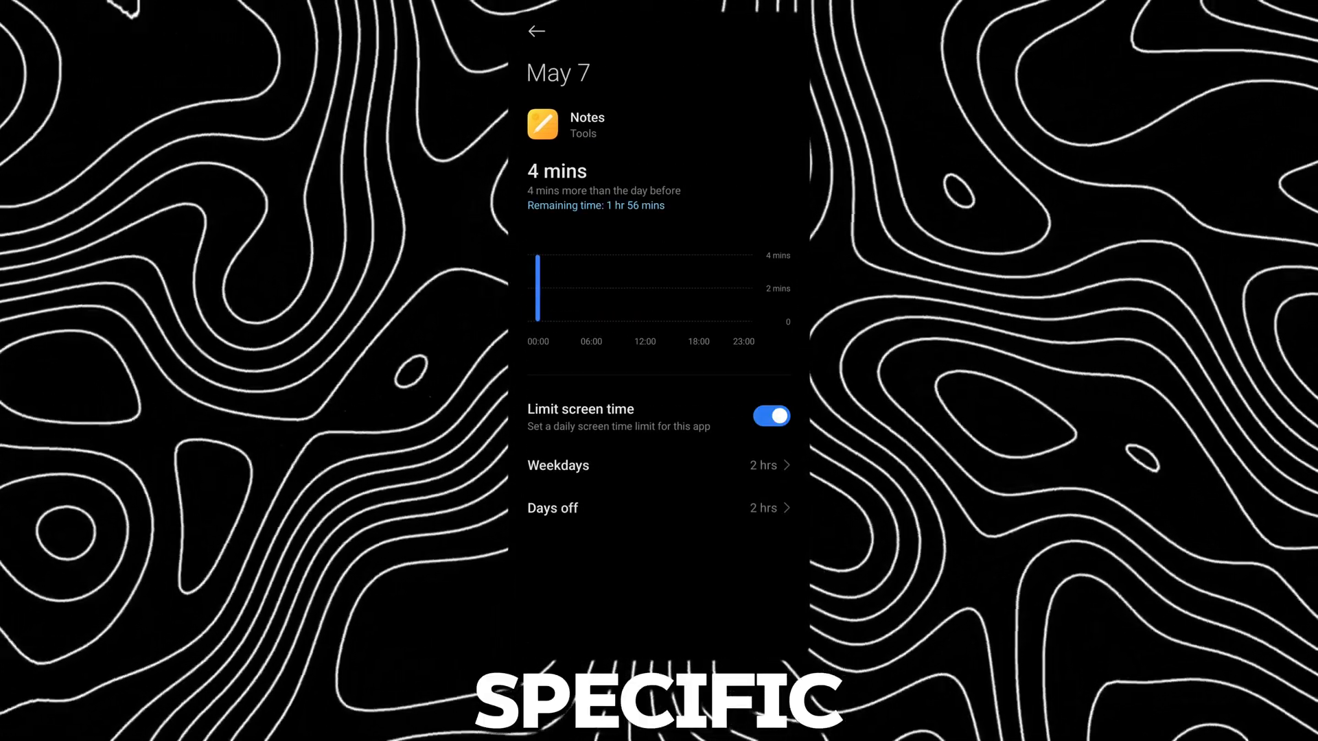
pyautogui.click(536, 32)
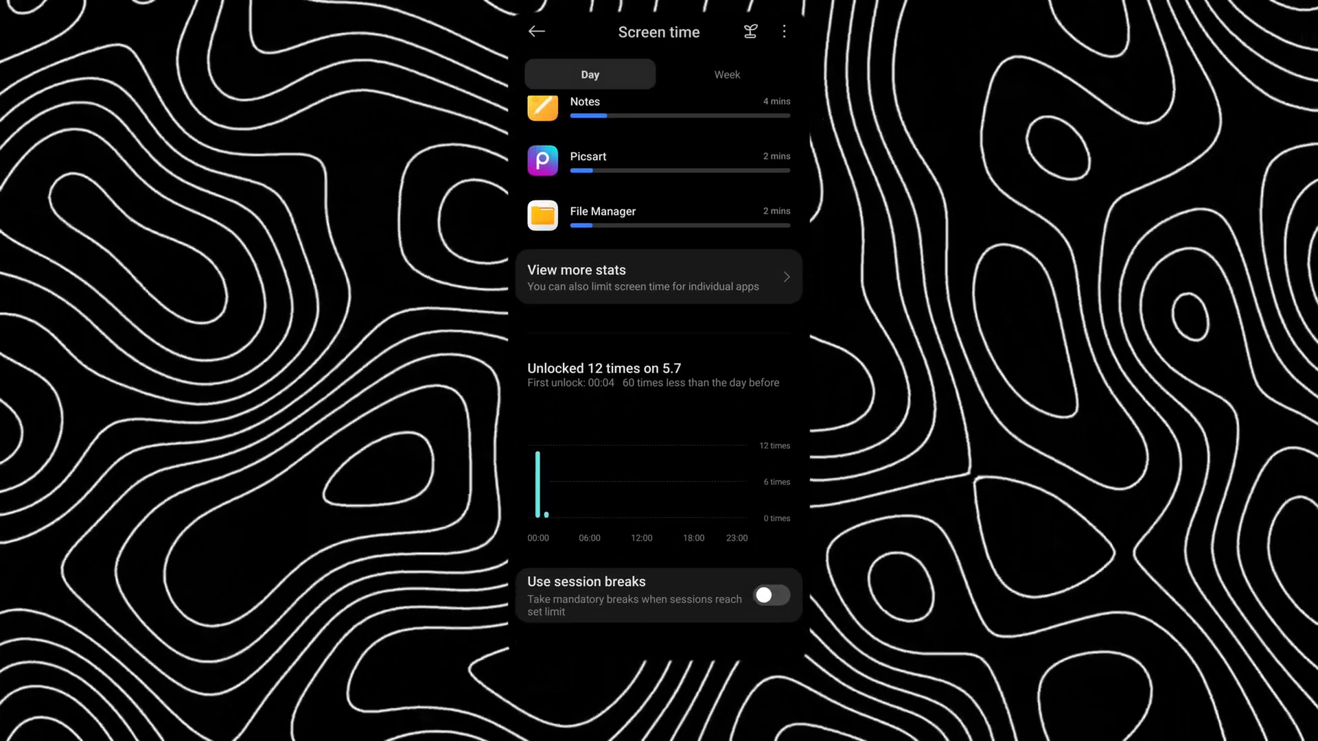
pyautogui.click(770, 595)
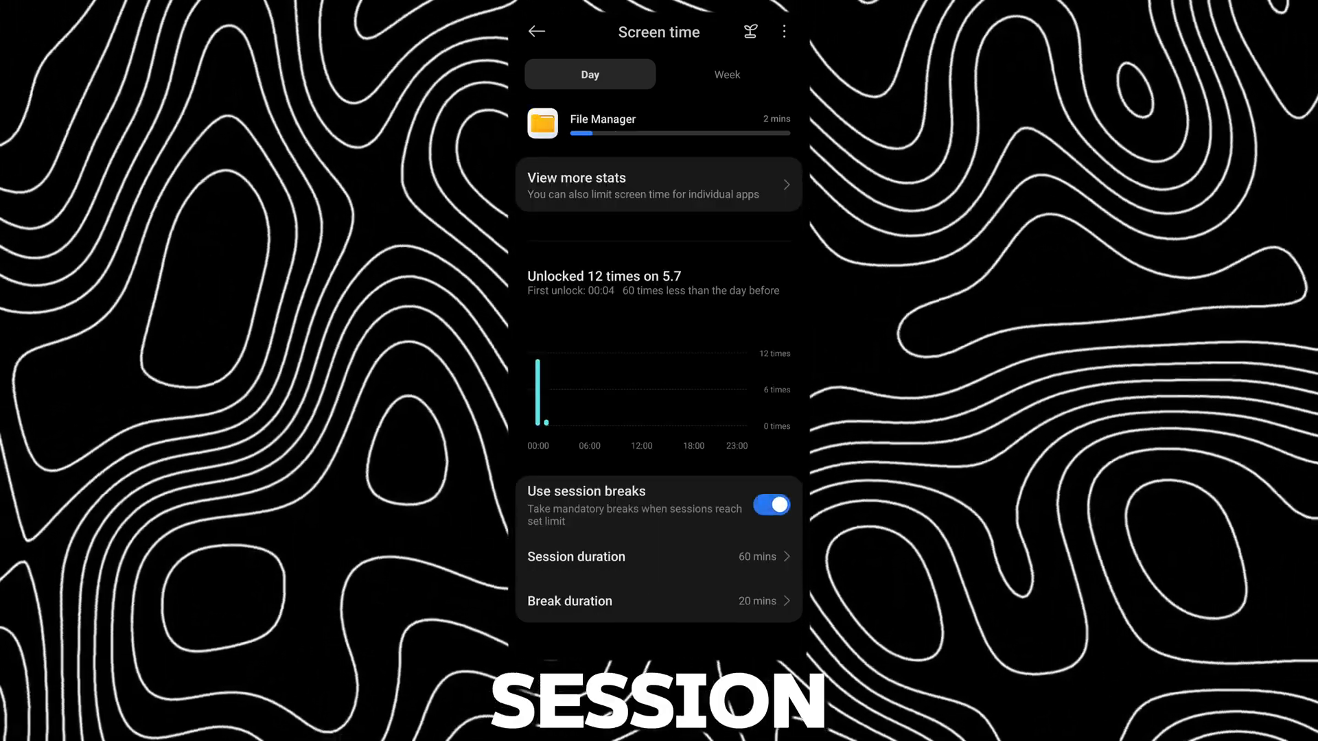
pyautogui.scroll(-3)
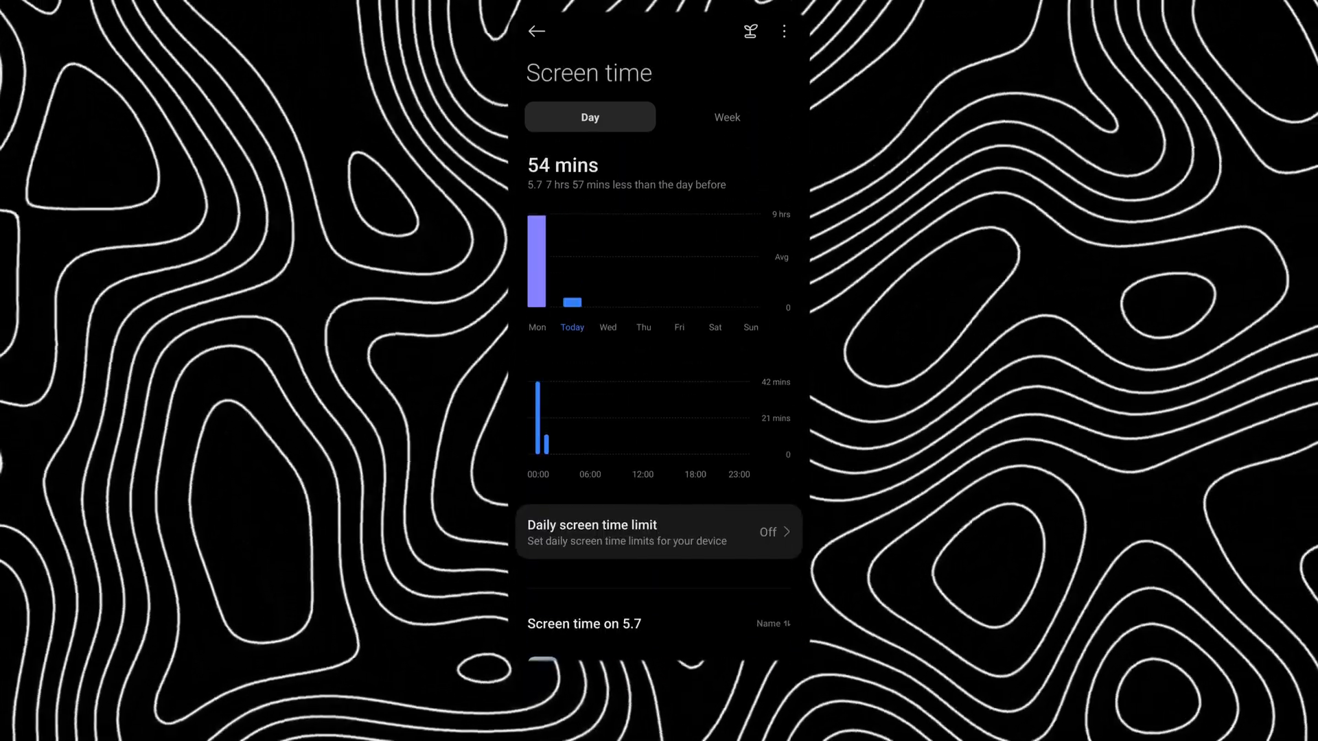
# - Create a home screen shortcut to the Screen time page from the three-dot menu
pyautogui.click(749, 32)
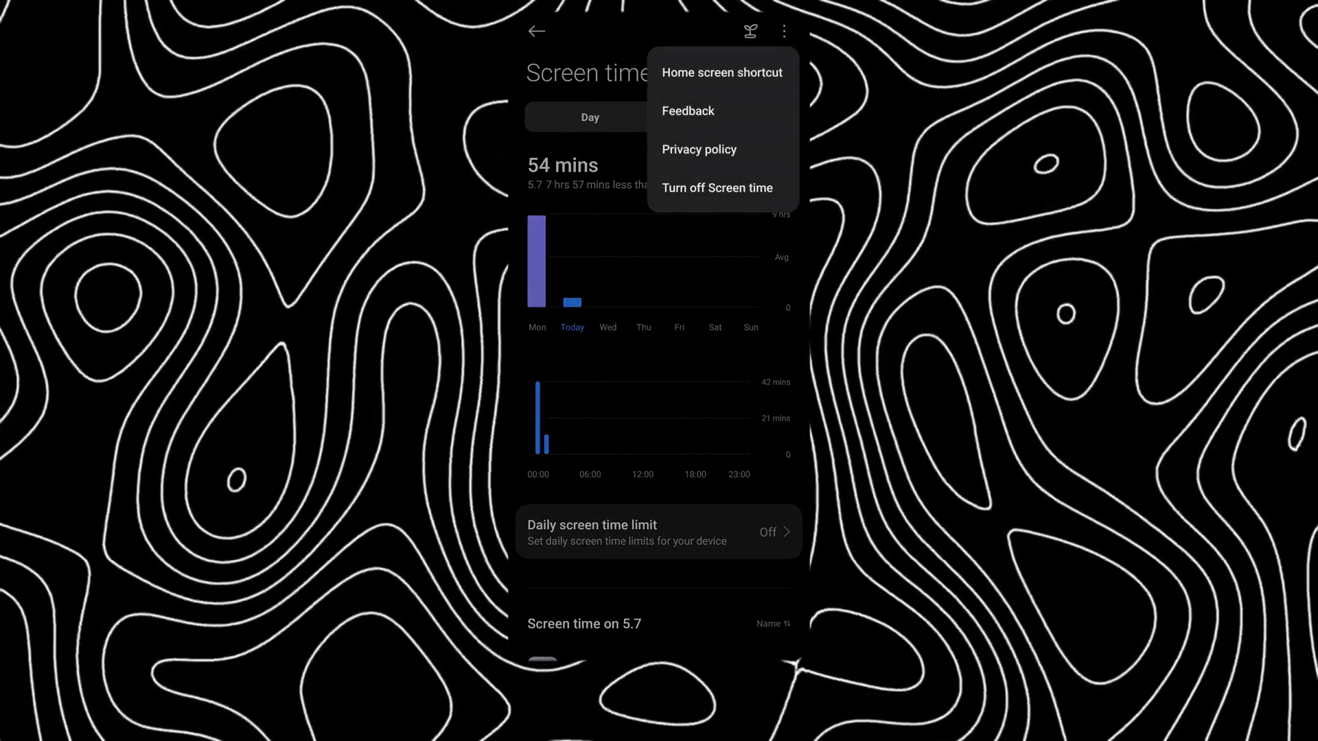
pyautogui.click(721, 73)
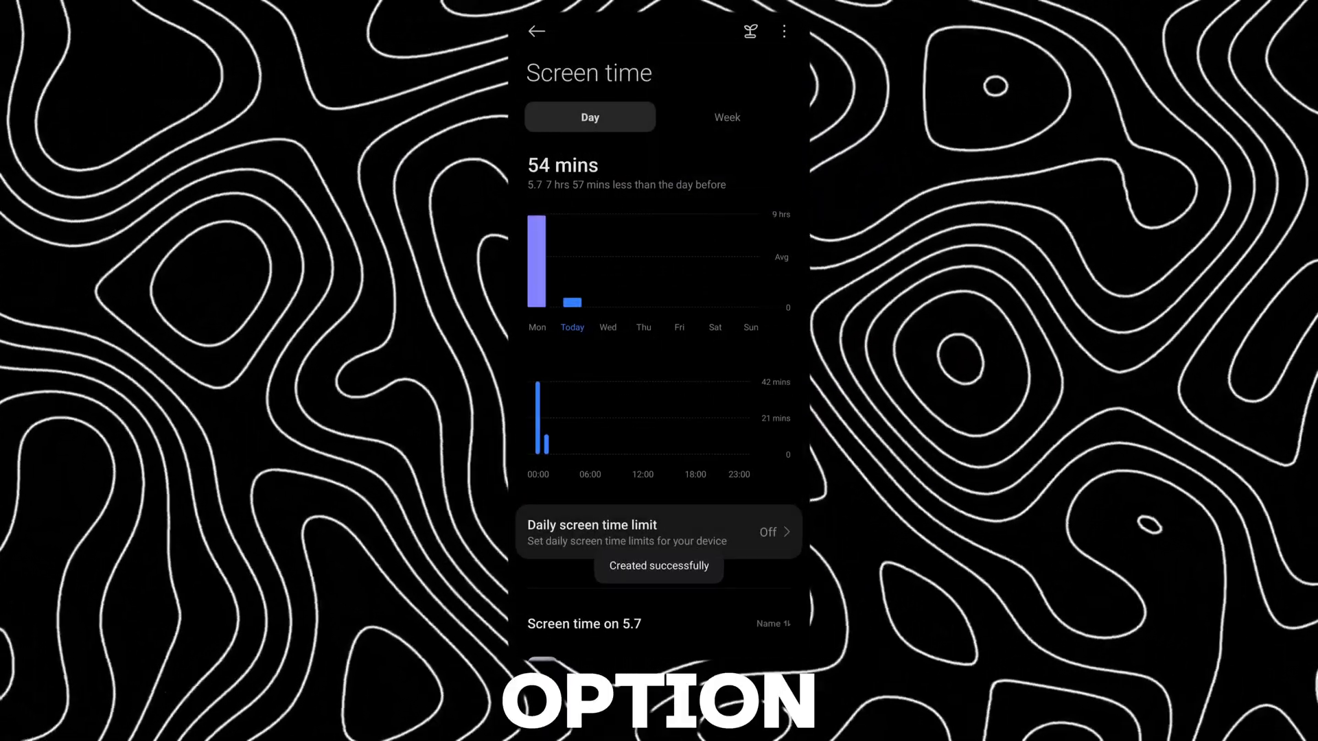